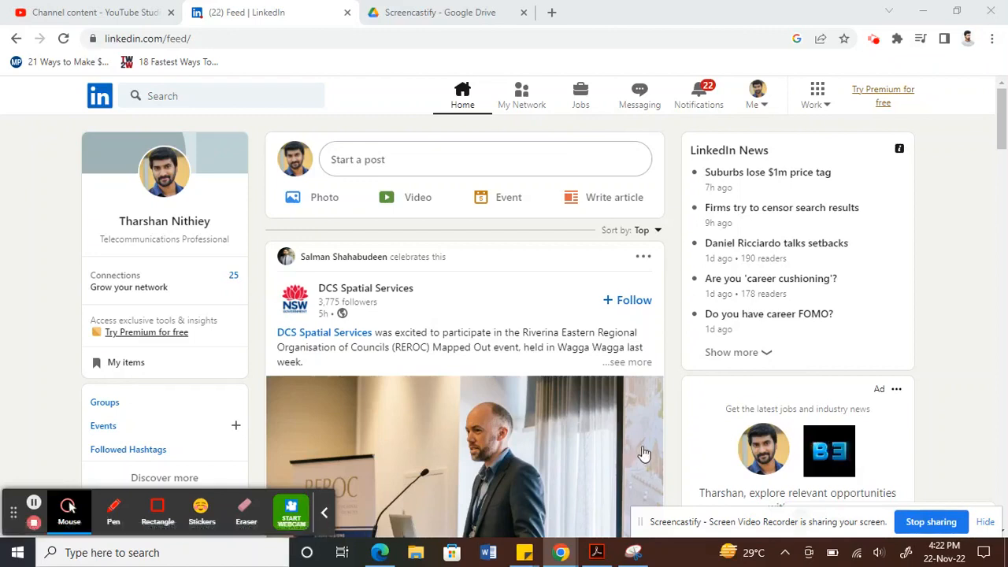
mouse_move(23, 352)
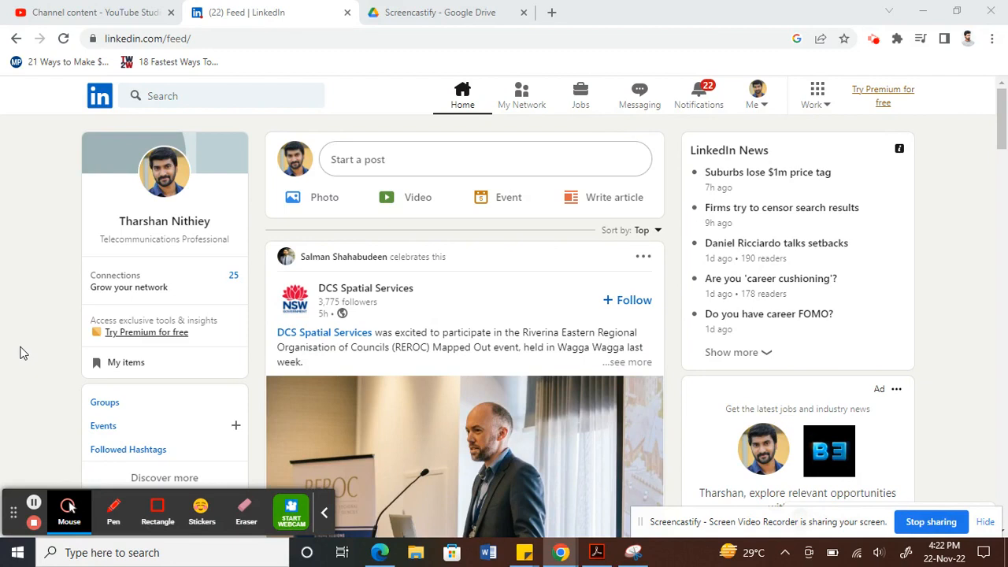
mouse_move(725, 344)
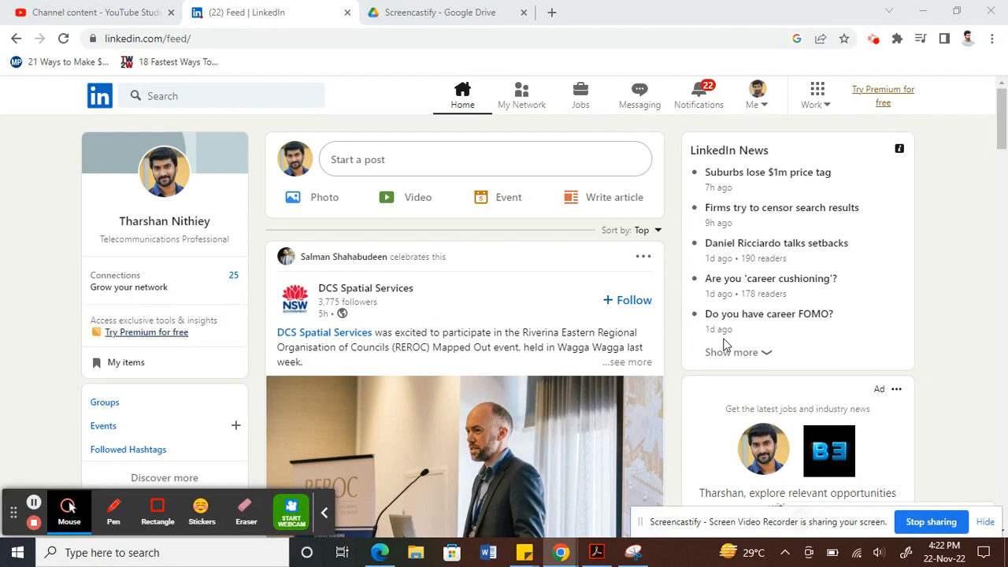
mouse_move(55, 120)
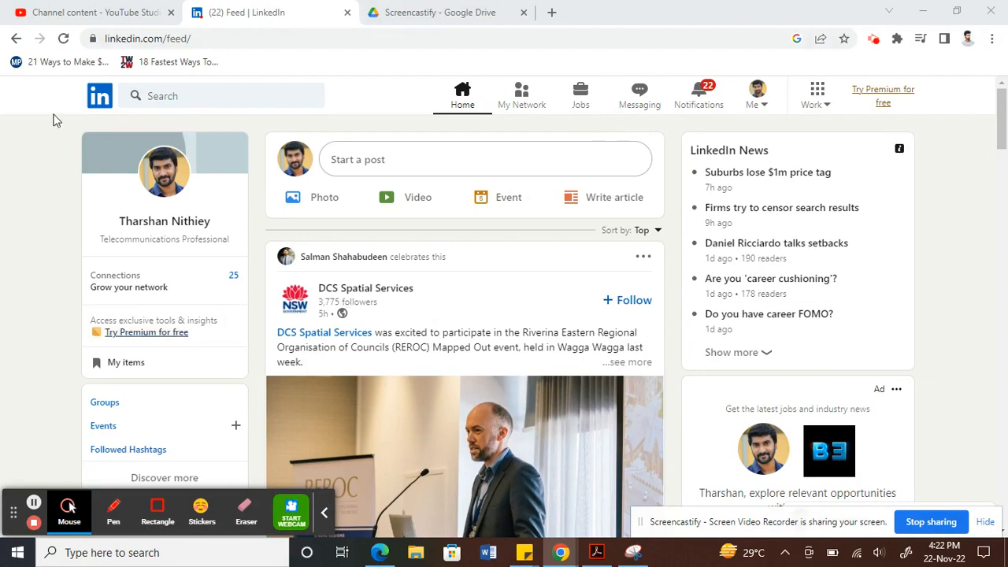
mouse_move(26, 219)
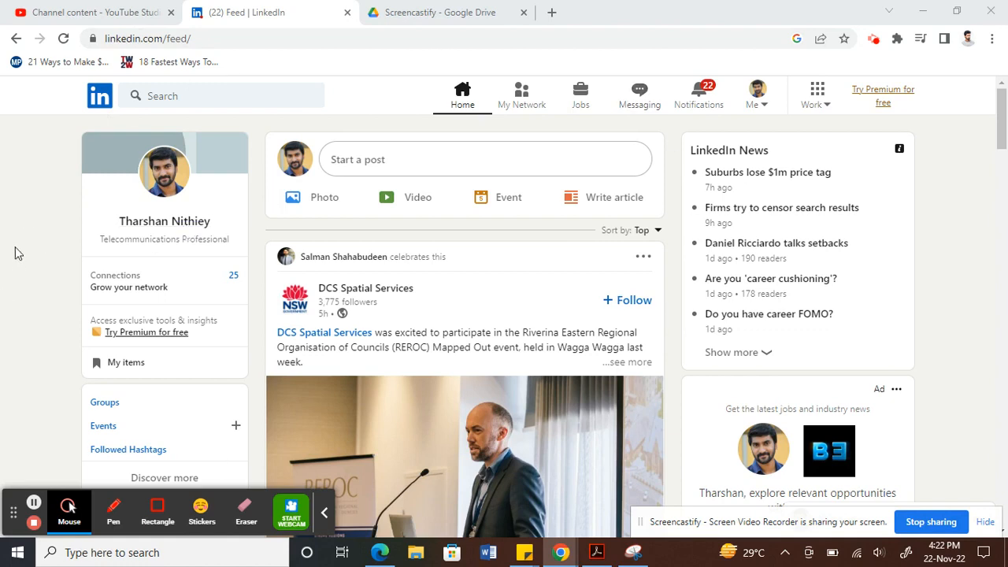
mouse_move(204, 96)
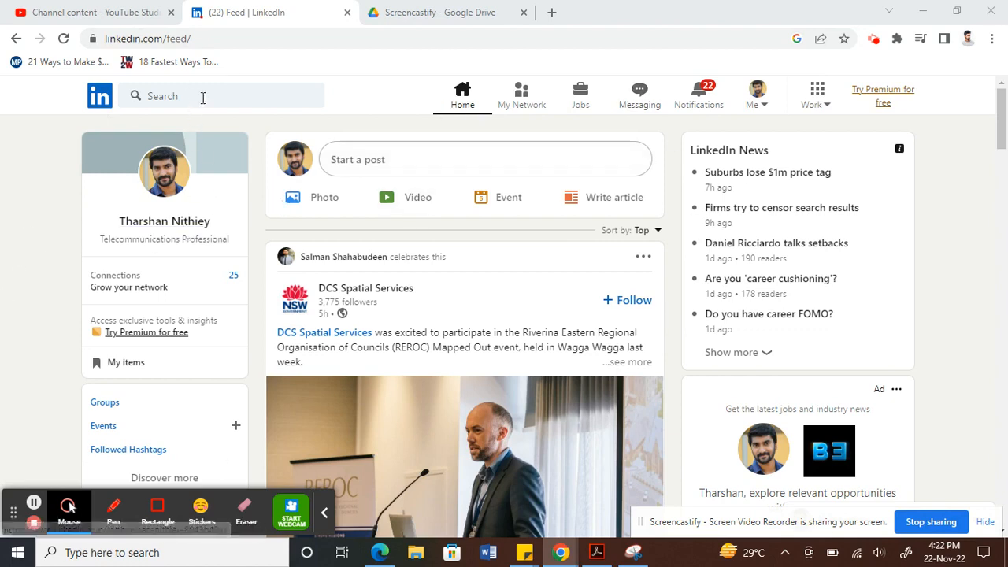
Search for 'may' and pick the first-degree embedded system engineer from the results
left_click(223, 96)
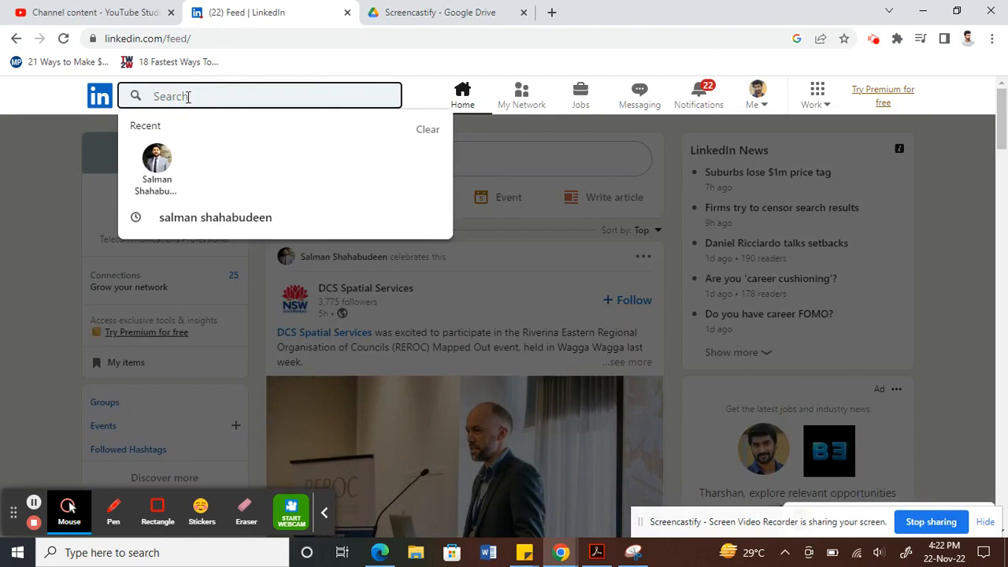
type("may")
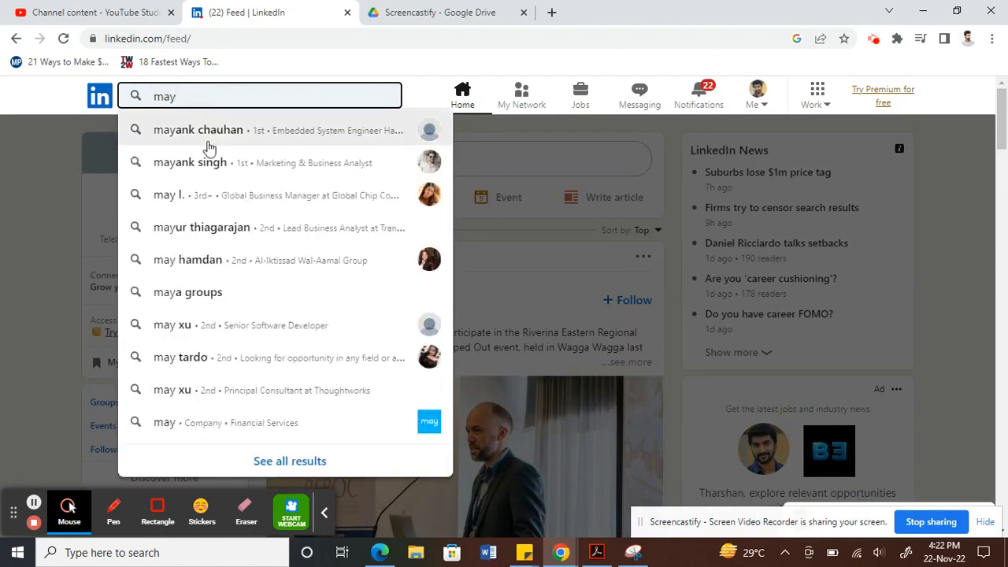
left_click(198, 130)
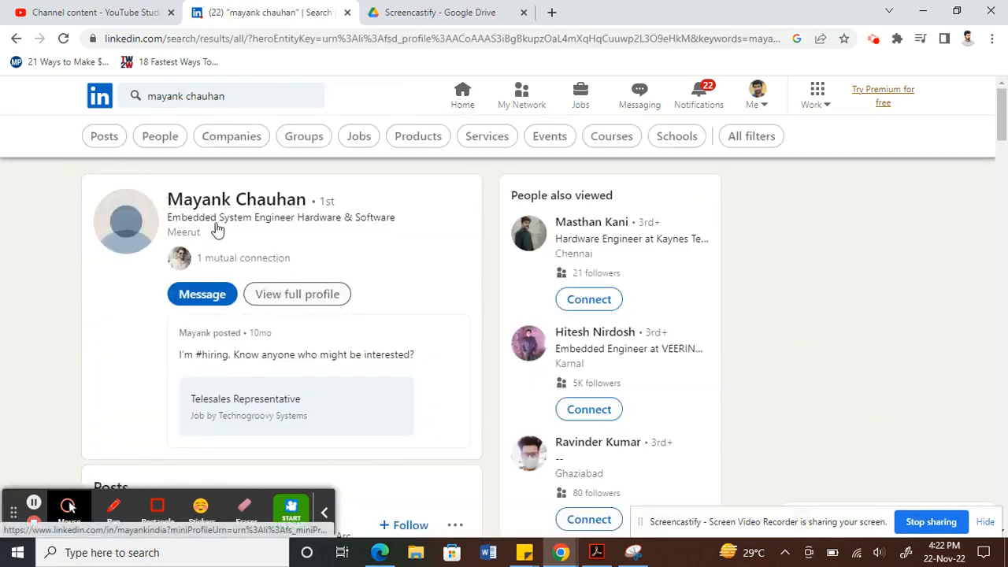
left_click(235, 200)
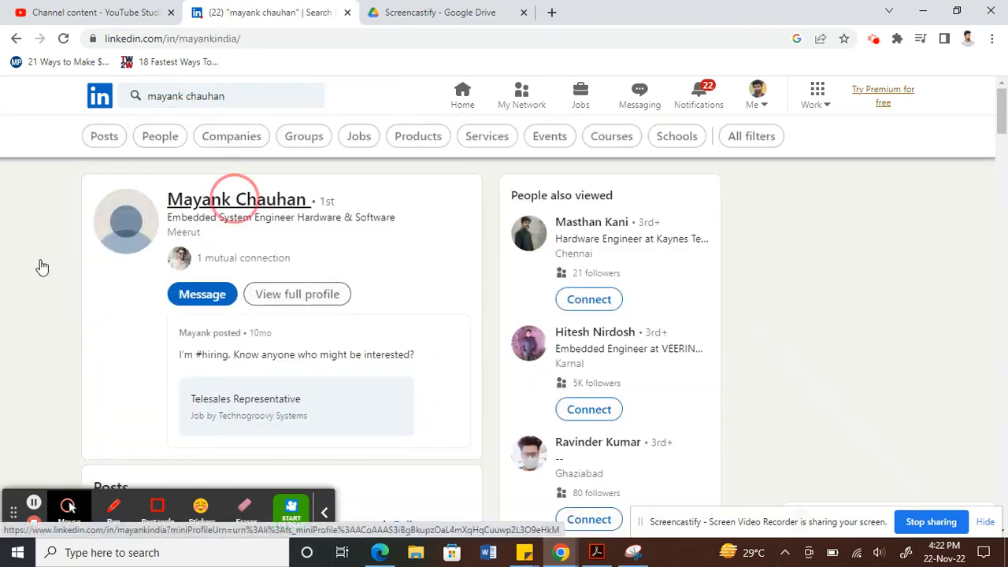
Open the connection's full profile and scroll down to the Skills section
left_click(296, 294)
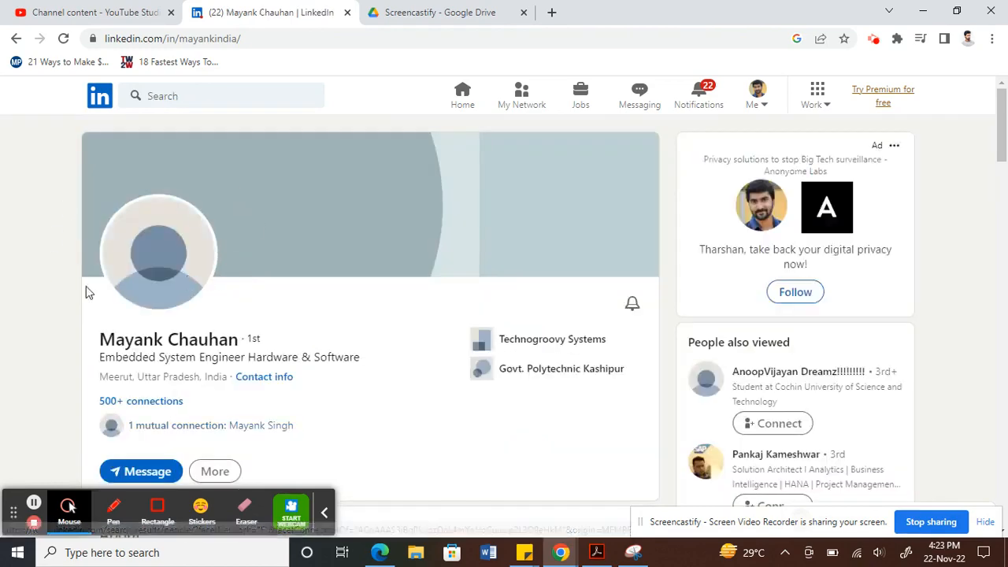
scroll("down", 3)
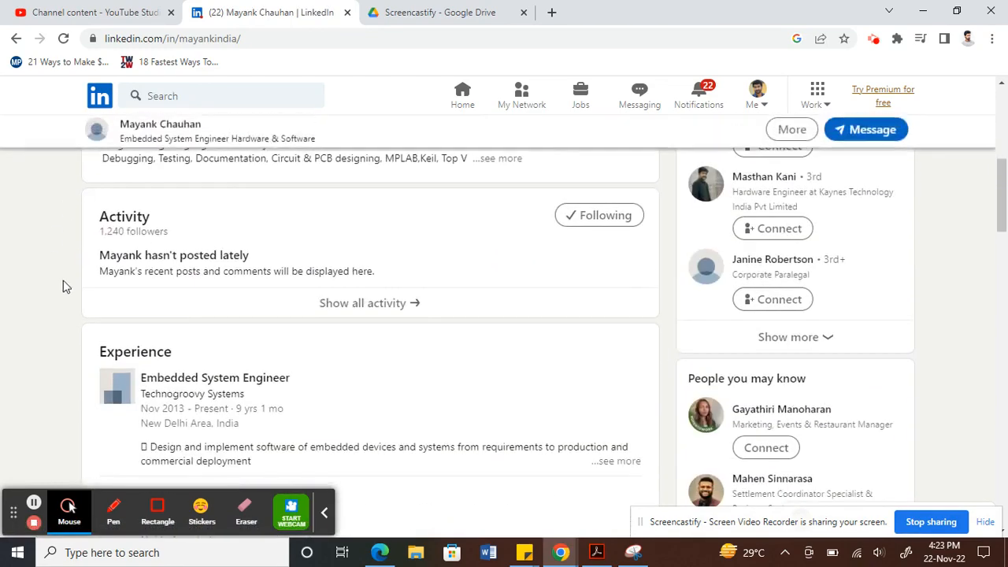
scroll("down", 3)
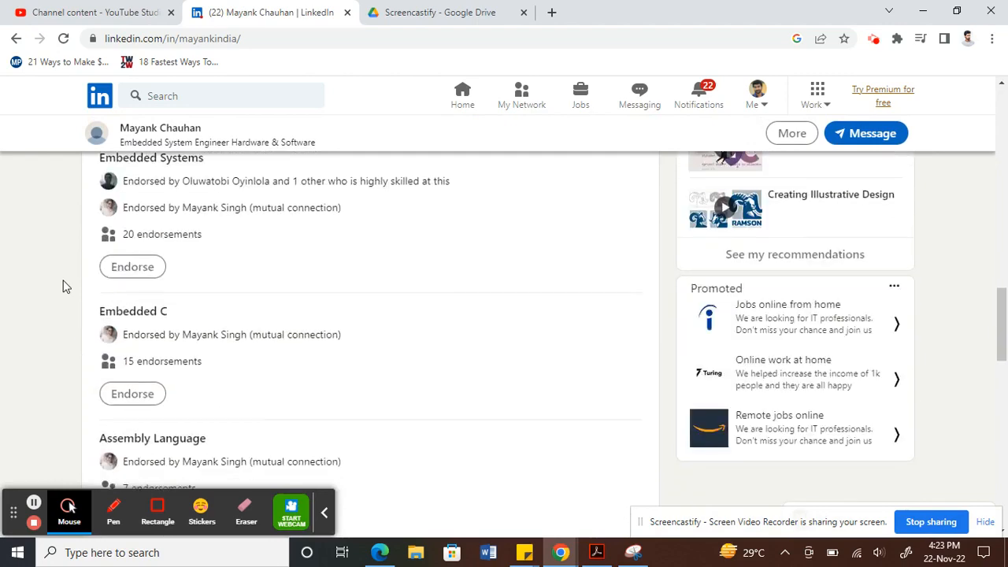
scroll("up", 3)
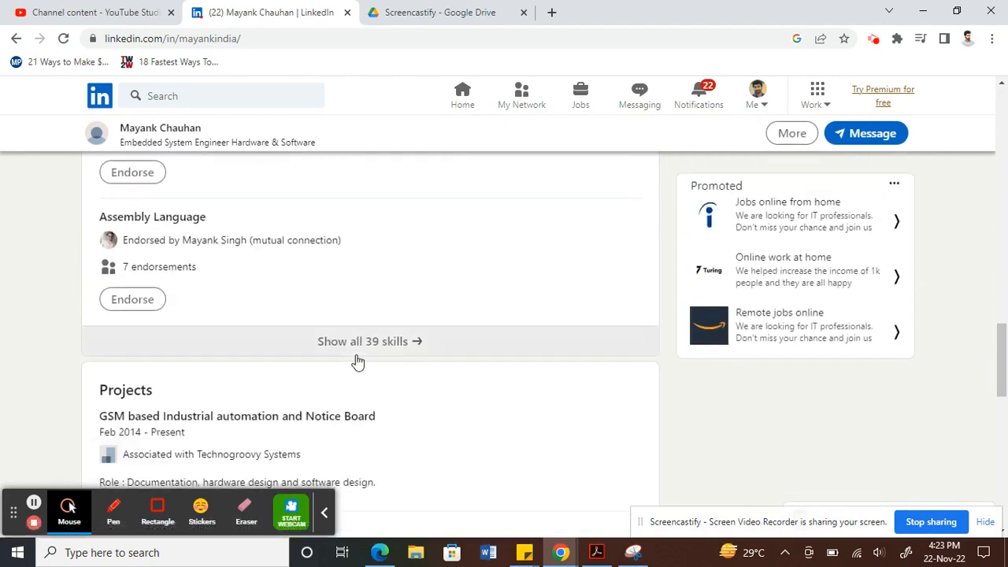
Open 'Show all 39 skills' and scroll down to the Hardware Diagnostics skill
left_click(370, 341)
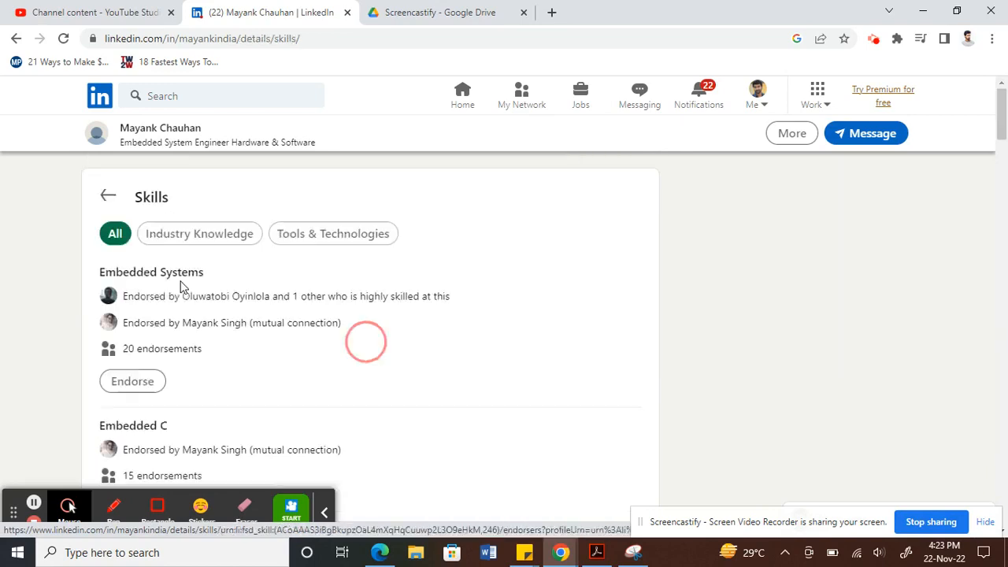
scroll("down", 3)
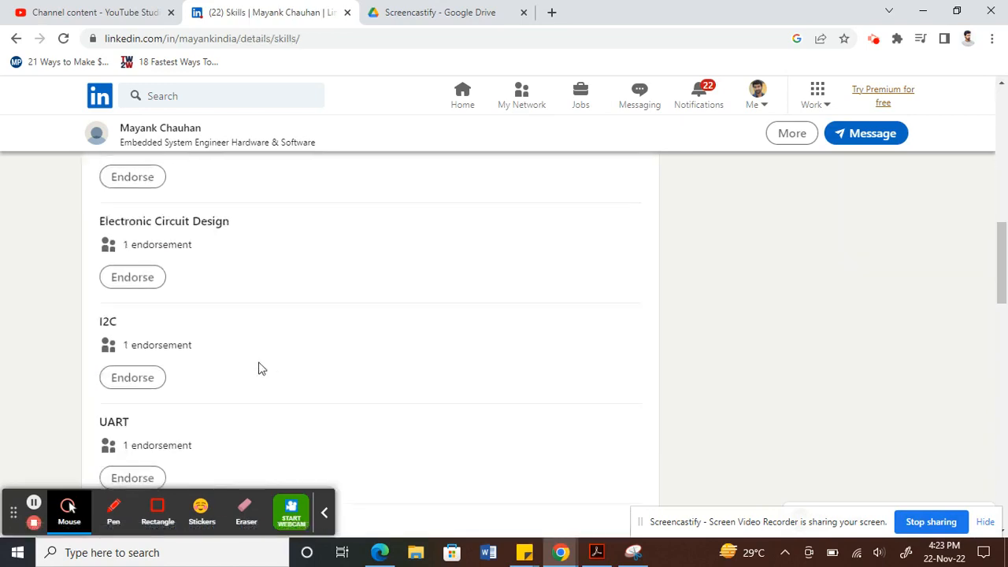
scroll("down", 3)
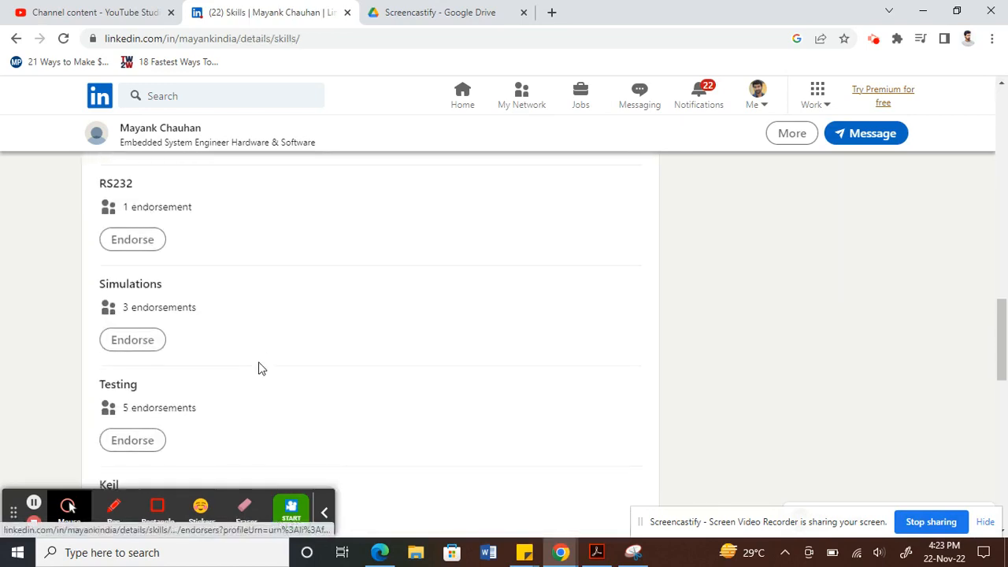
scroll("down", 3)
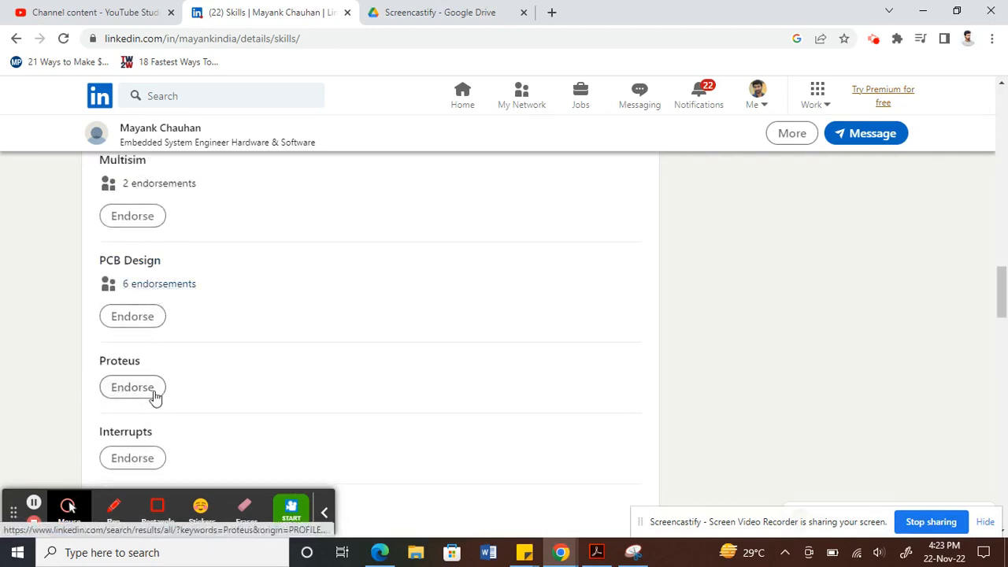
scroll("down", 3)
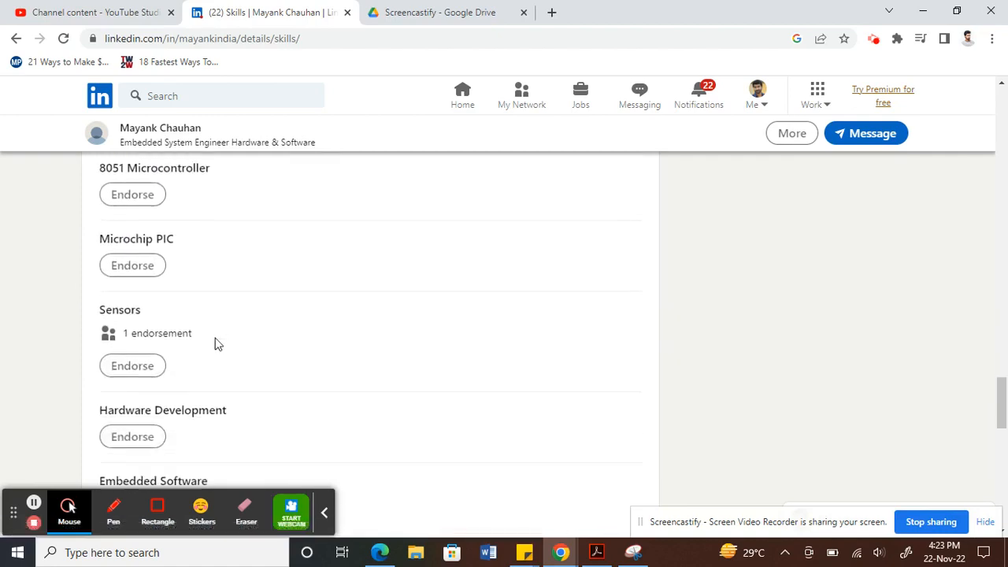
scroll("down", 3)
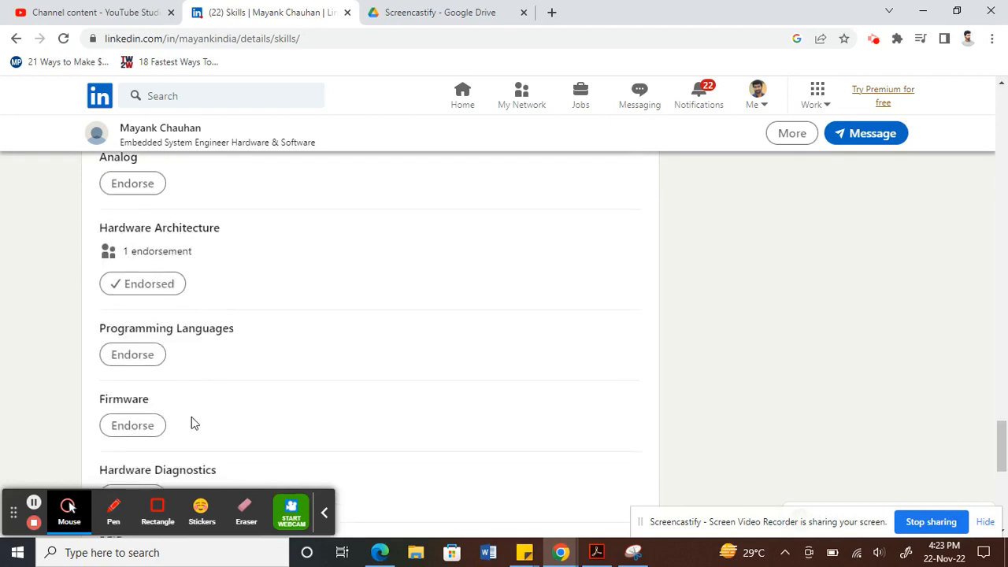
scroll("down", 3)
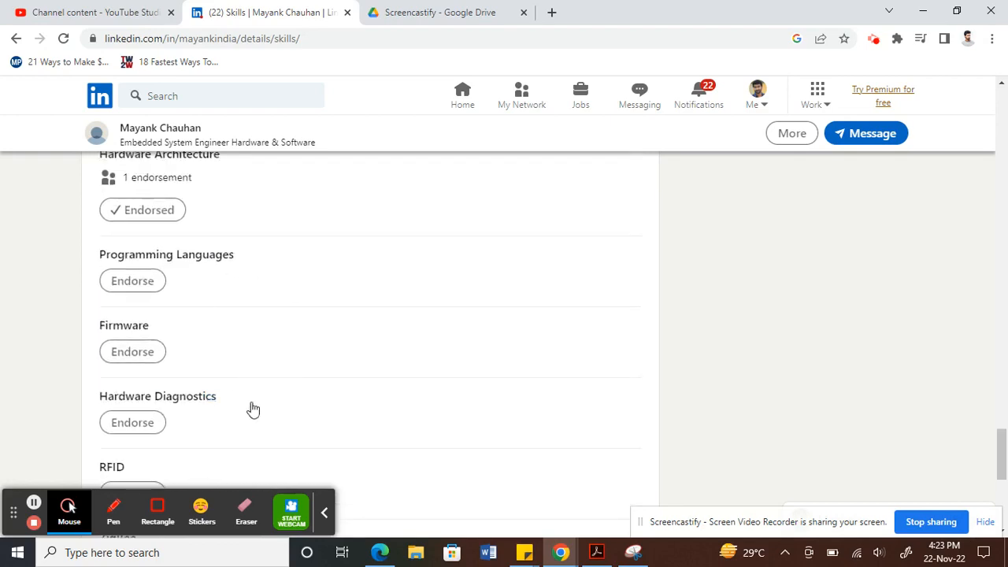
scroll("down", 3)
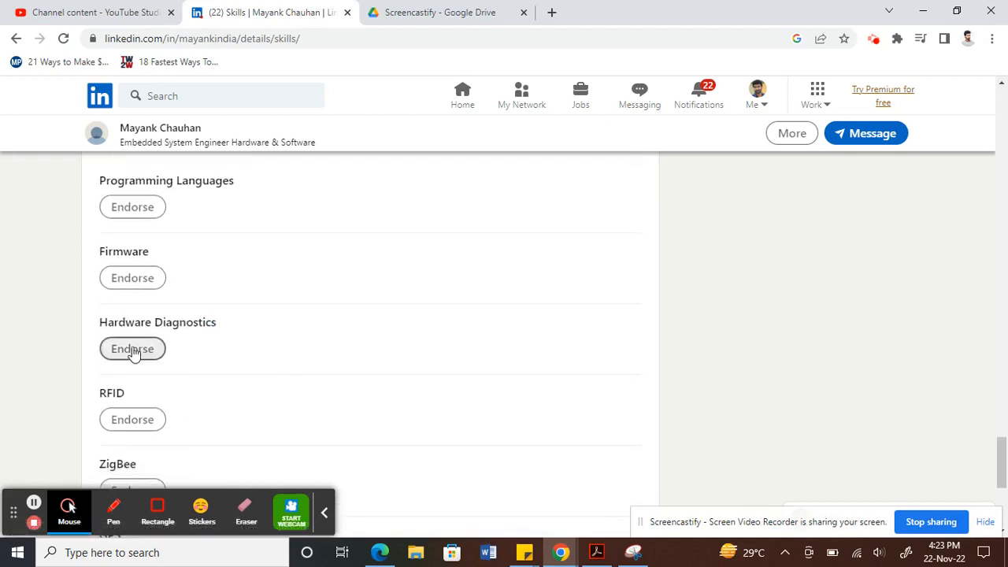
Endorse the Hardware Diagnostics skill and scroll through the skills list
left_click(132, 348)
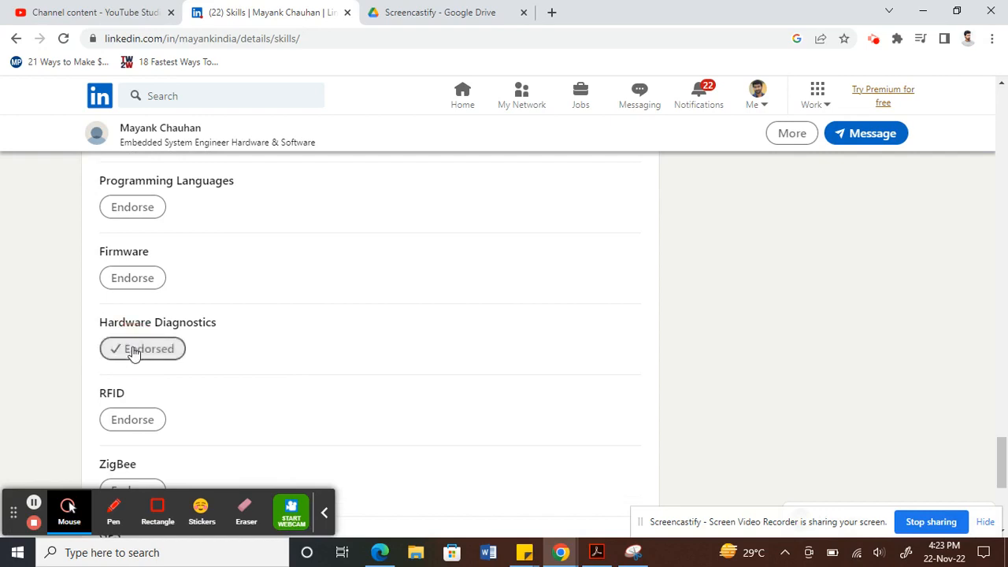
scroll("down", 3)
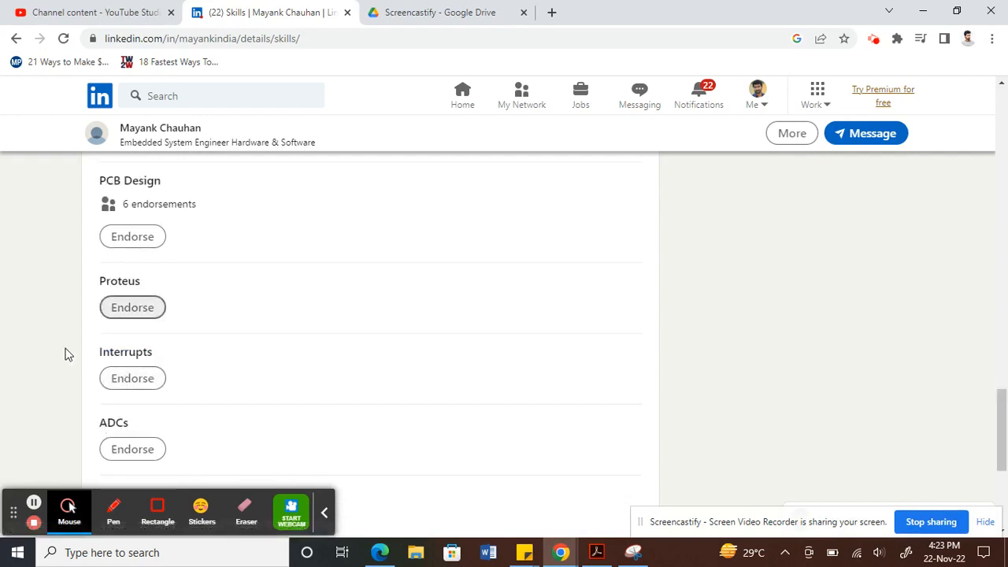
scroll("down", 3)
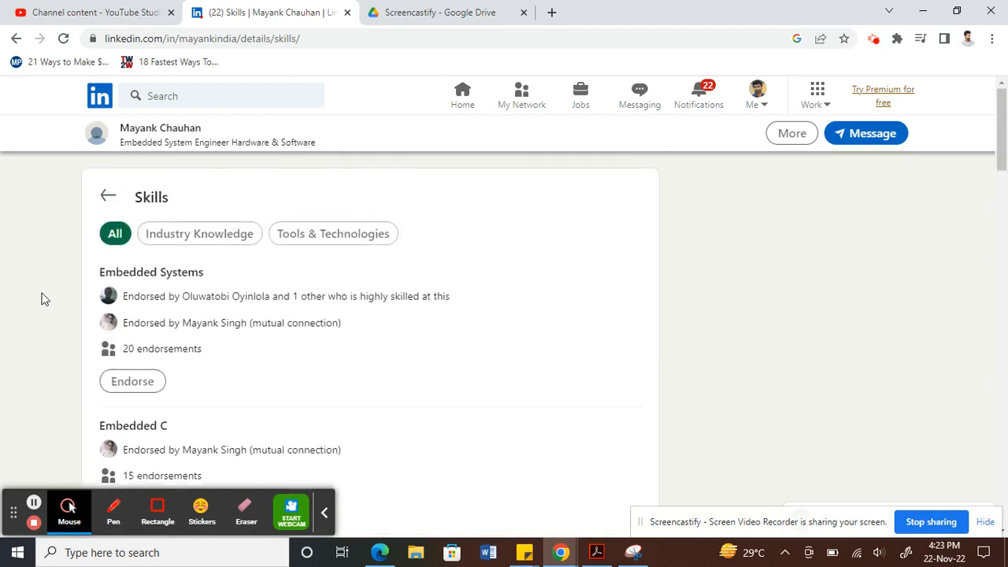
Return to the connection's profile and reopen the full list of 39 skills
left_click(108, 195)
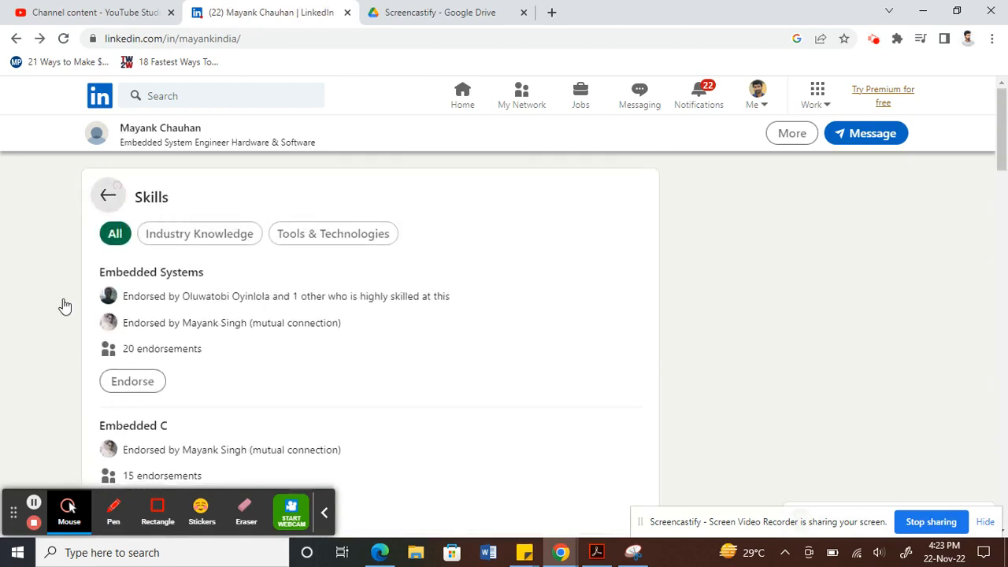
scroll("down", 3)
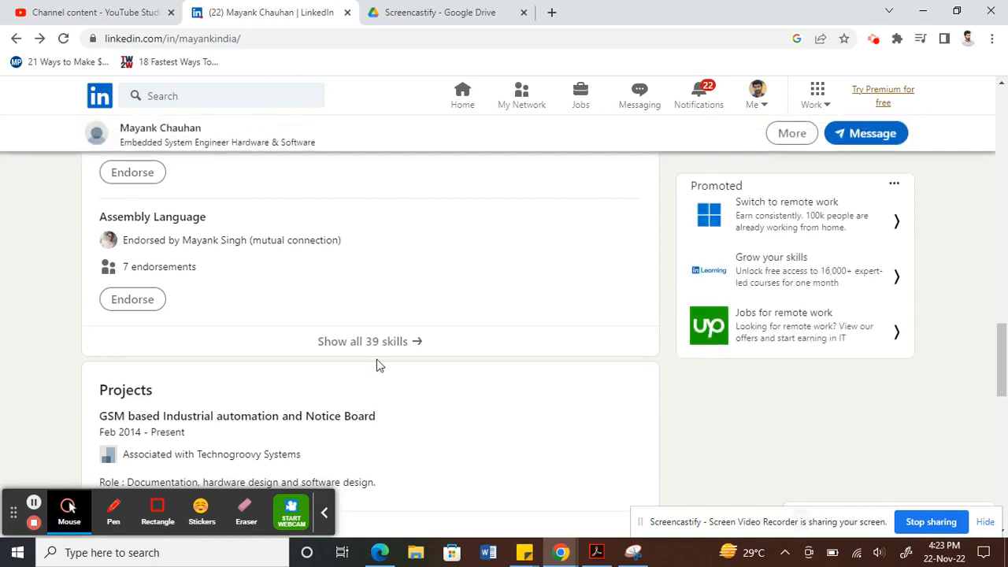
left_click(370, 341)
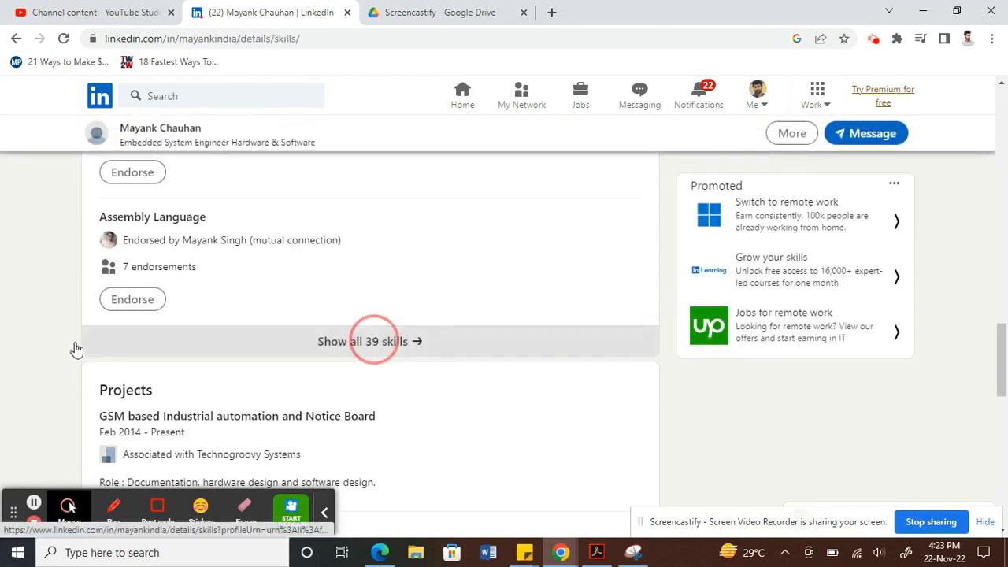
left_click(363, 341)
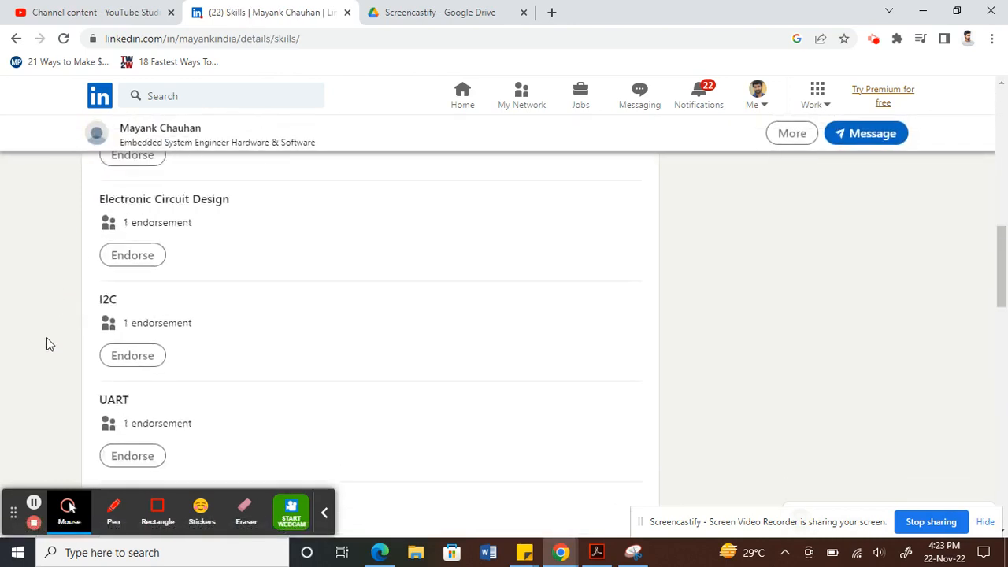
Scroll down to confirm Hardware Diagnostics now shows Endorsed
scroll("down", 3)
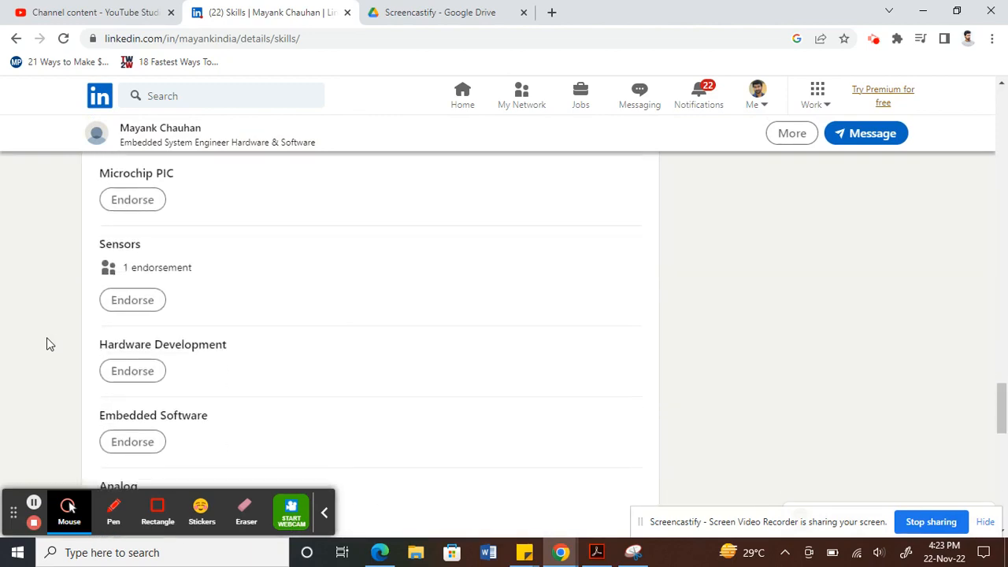
scroll("down", 3)
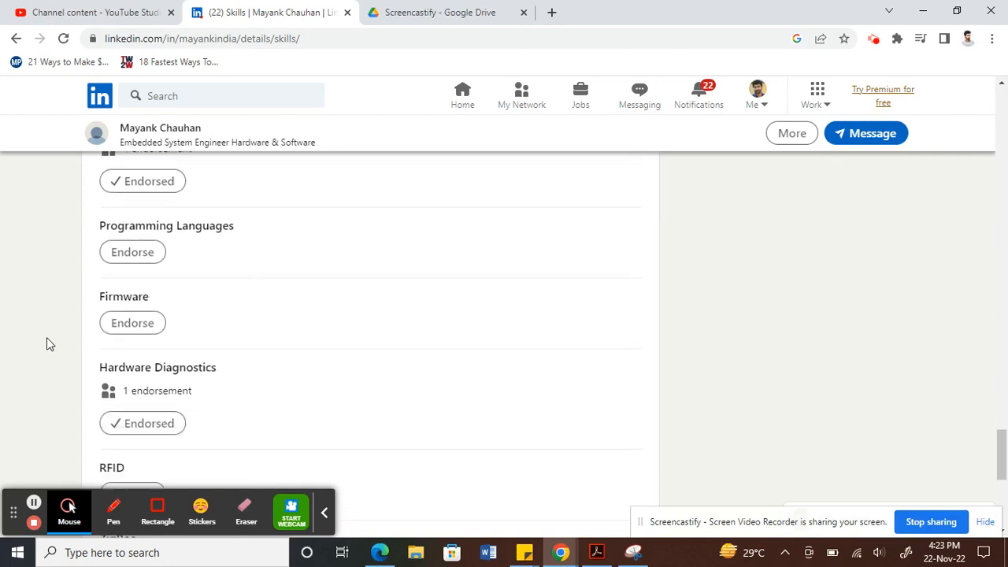
scroll("down", 3)
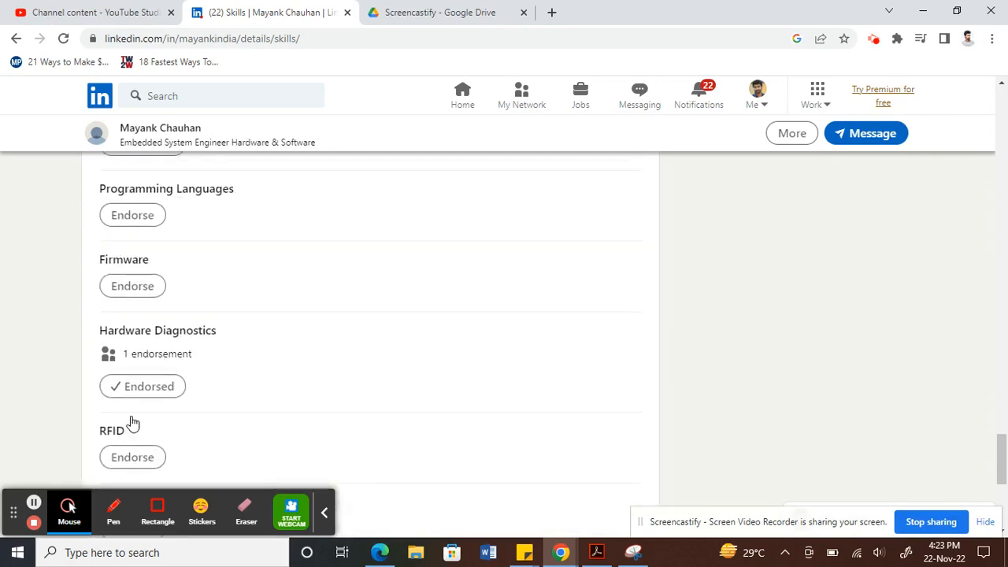
mouse_move(128, 439)
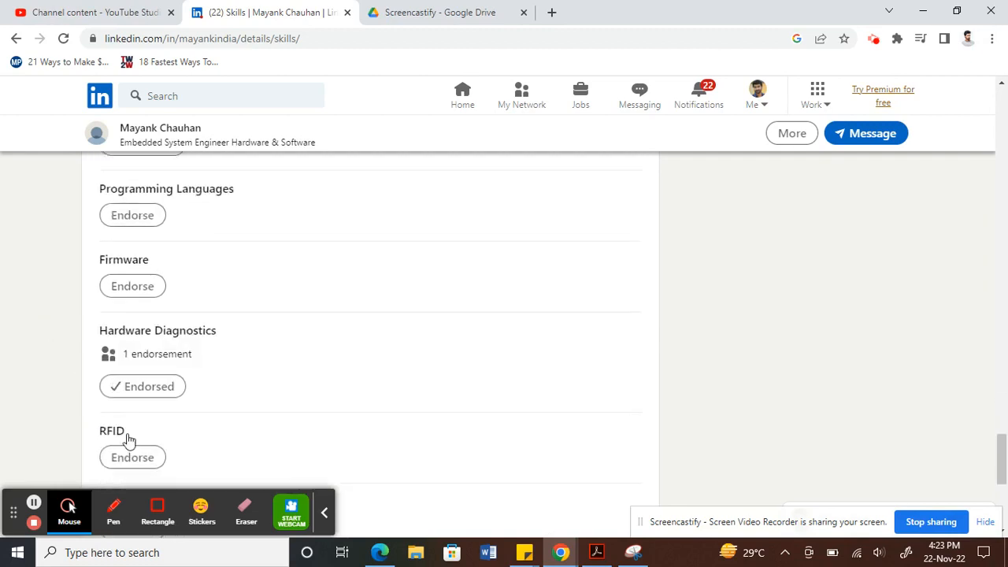
scroll("down", 3)
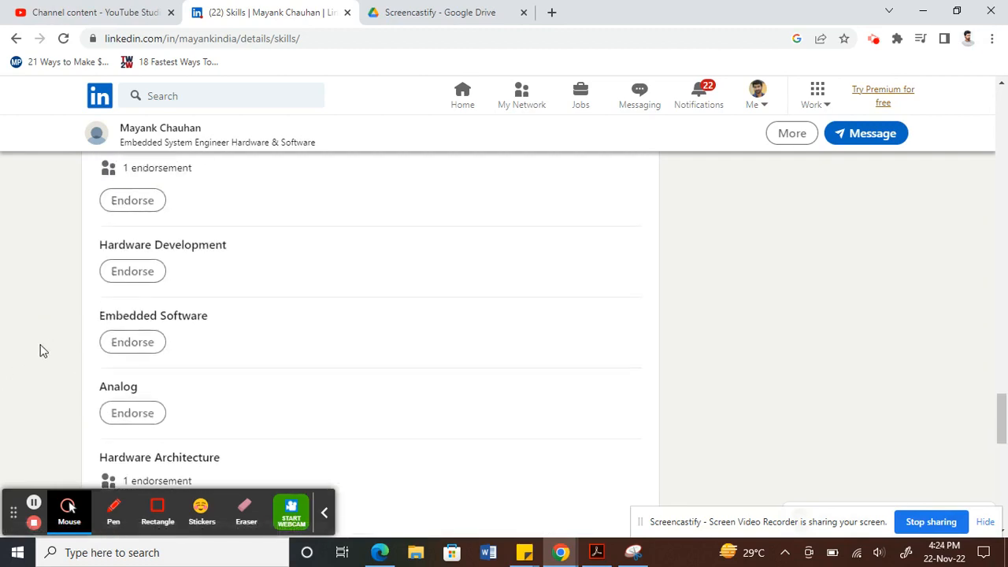
scroll("down", 3)
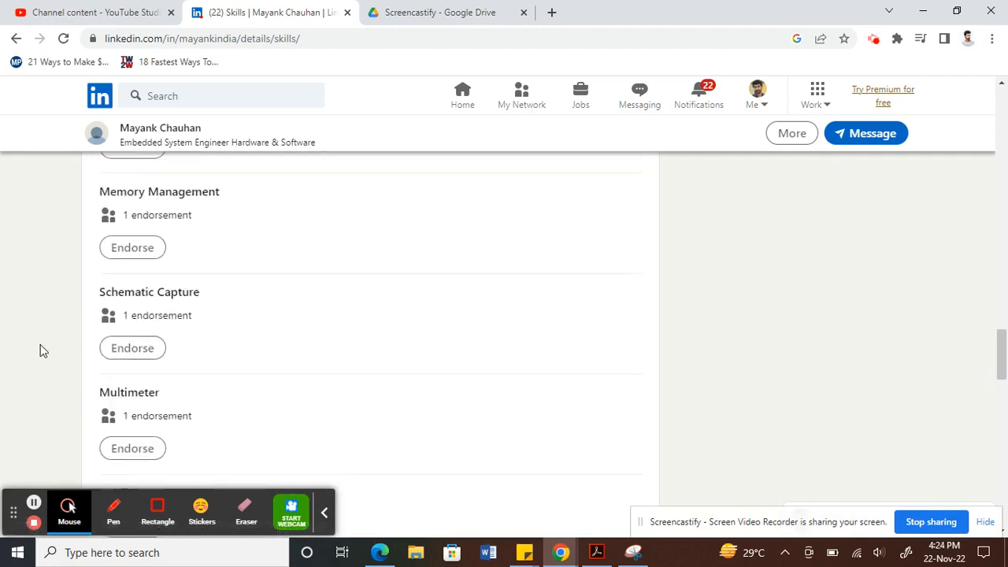
scroll("down", 3)
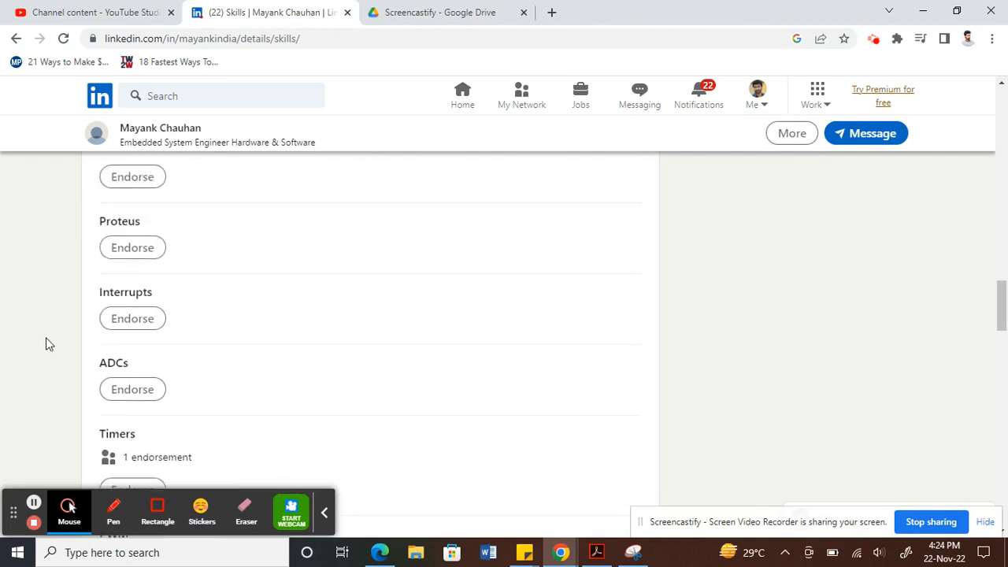